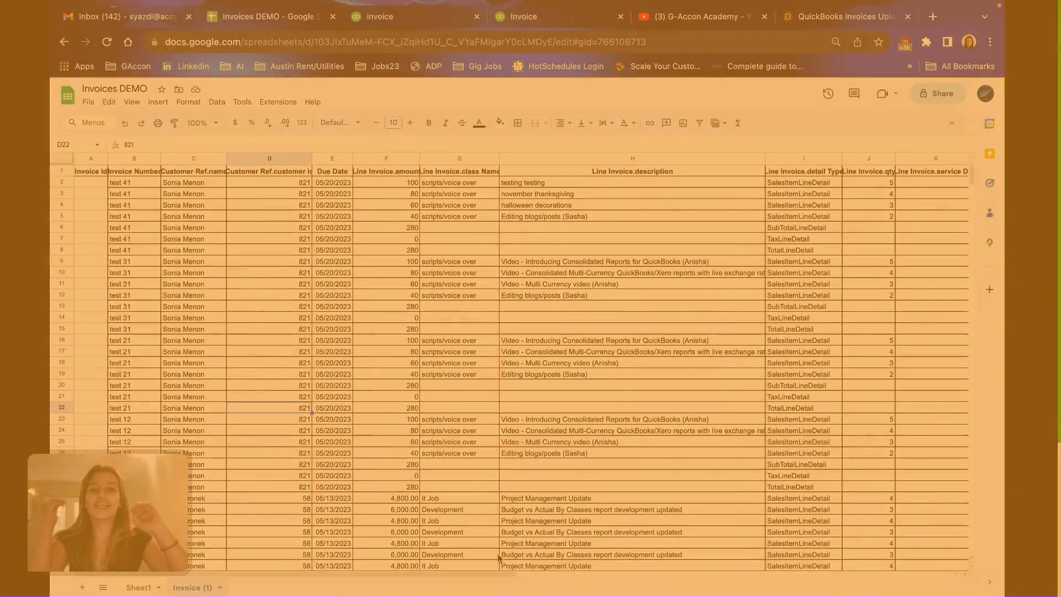
- Select cell A2 and open G-Accon's Manage Templates sidebar listing the Invoices query and upload template
{"action": "left_click", "coordinate": [89, 183]}
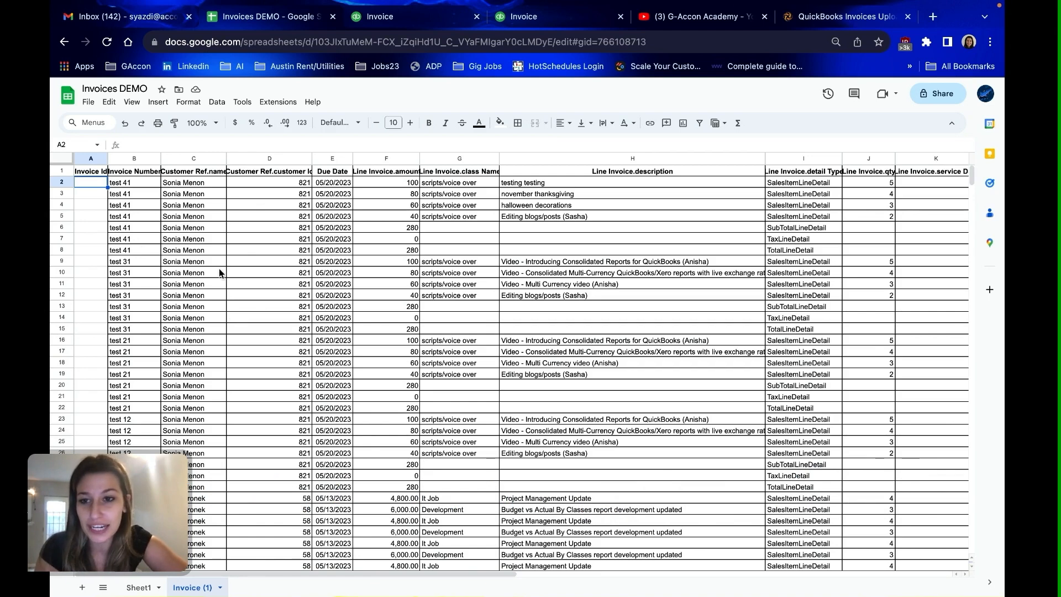
{"action": "left_click", "coordinate": [278, 101]}
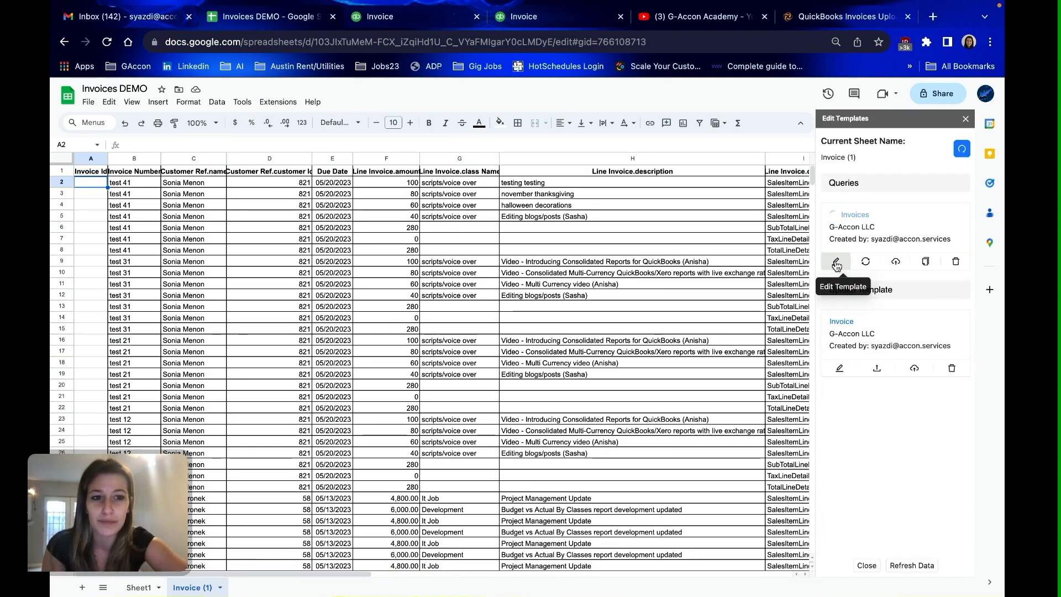
{"action": "left_click", "coordinate": [836, 261]}
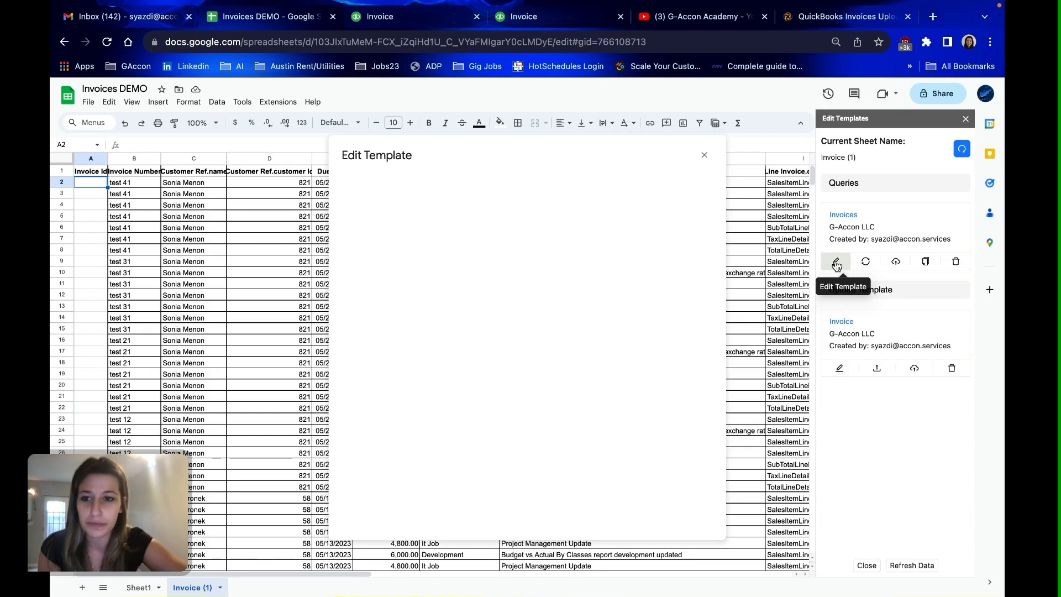
{"action": "left_click", "coordinate": [836, 261]}
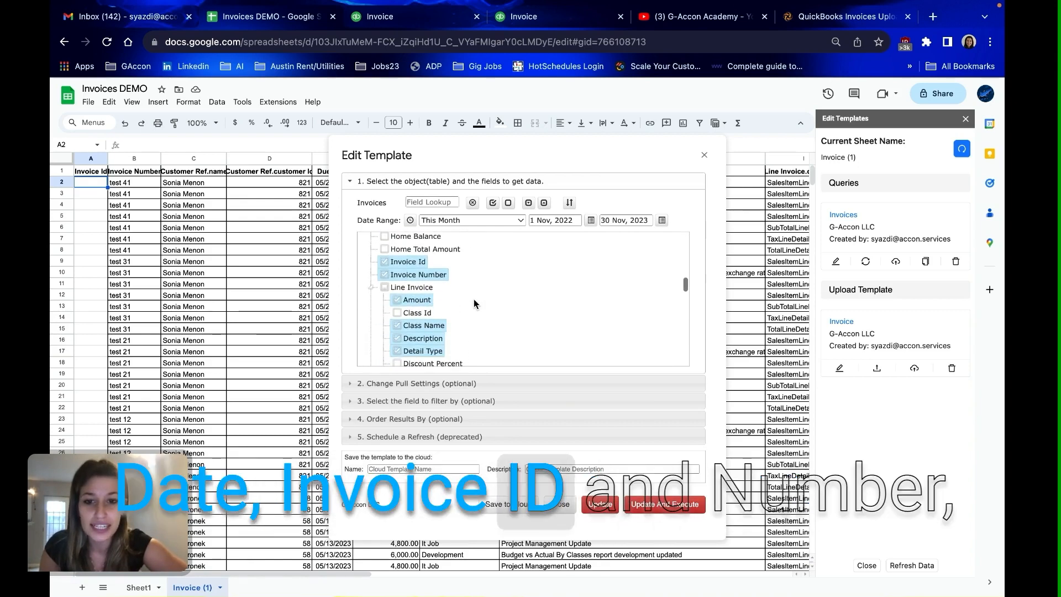
{"action": "scroll", "scroll_direction": "down", "scroll_amount": 3}
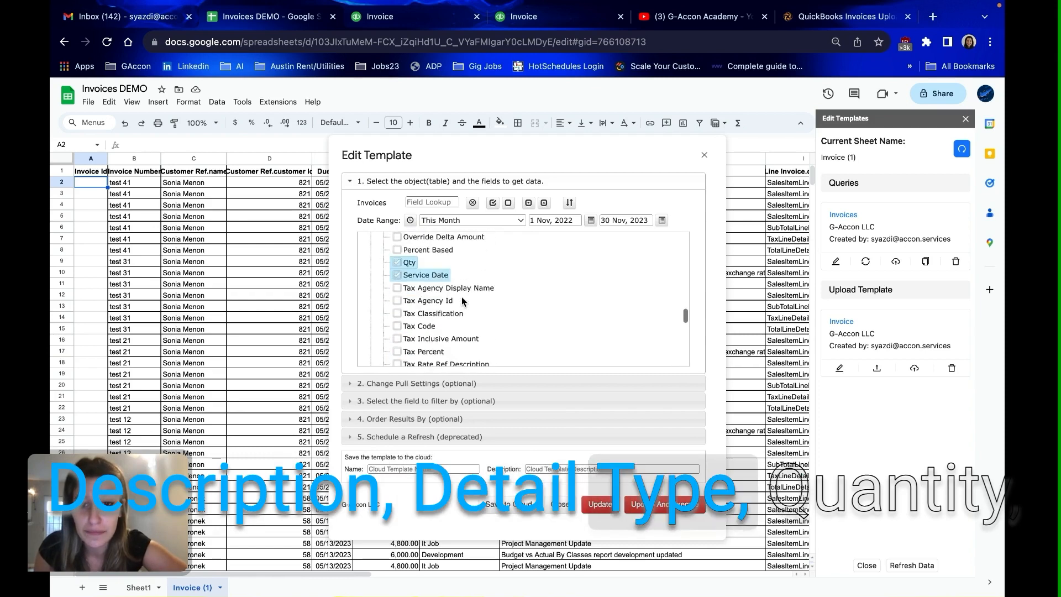
{"action": "scroll", "scroll_direction": "down", "scroll_amount": 3}
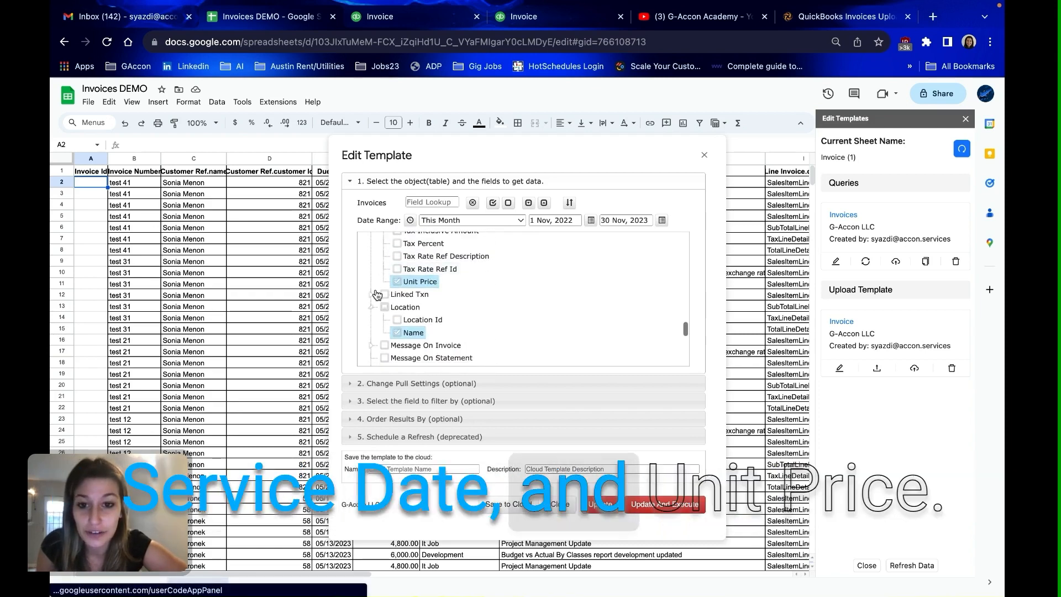
{"action": "scroll", "scroll_direction": "down", "scroll_amount": 3}
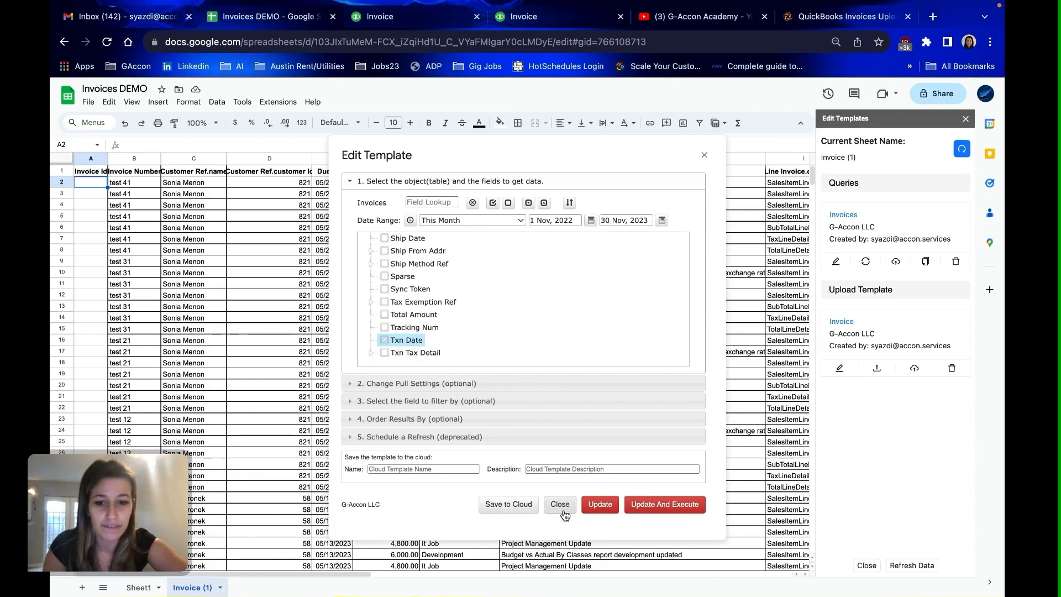
{"action": "left_click", "coordinate": [560, 505]}
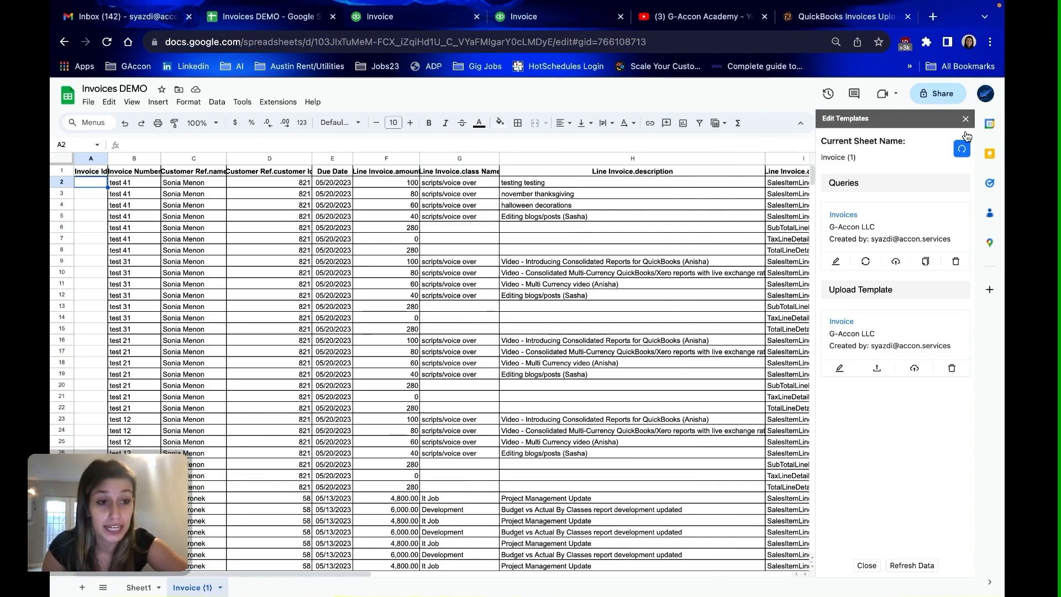
- Close the templates sidebar and select invoice rows B2 through B29
{"action": "left_click", "coordinate": [964, 118]}
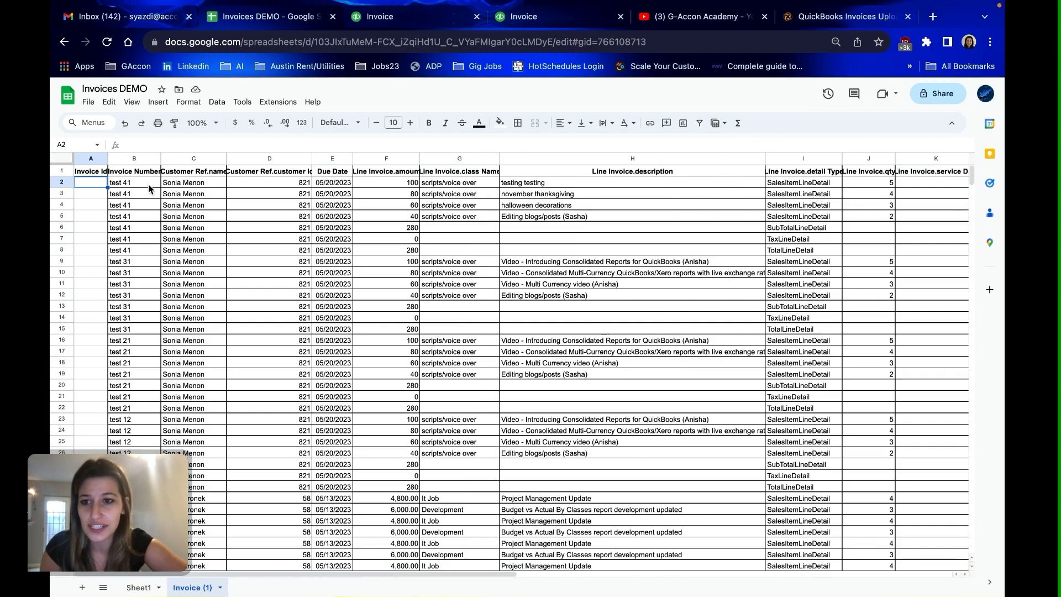
{"action": "mouse_move", "coordinate": [163, 171]}
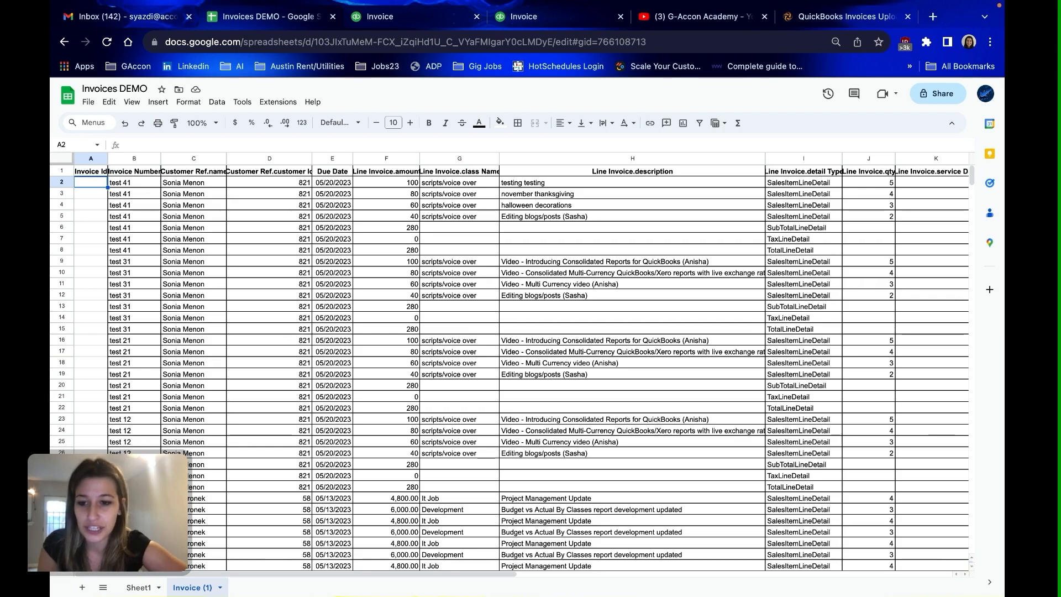
{"action": "left_click", "coordinate": [90, 194]}
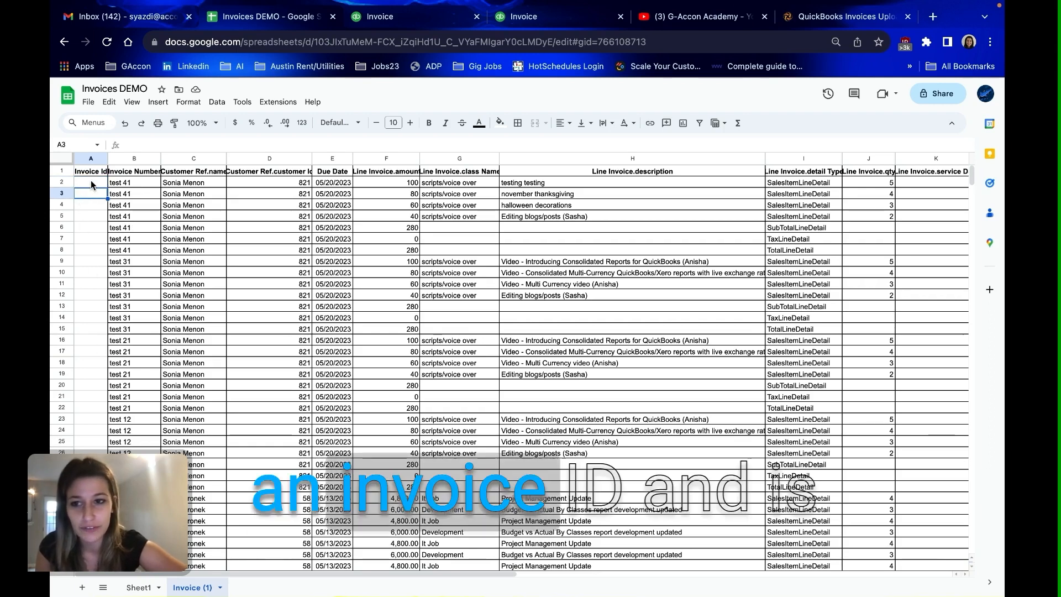
{"action": "left_click", "coordinate": [90, 182]}
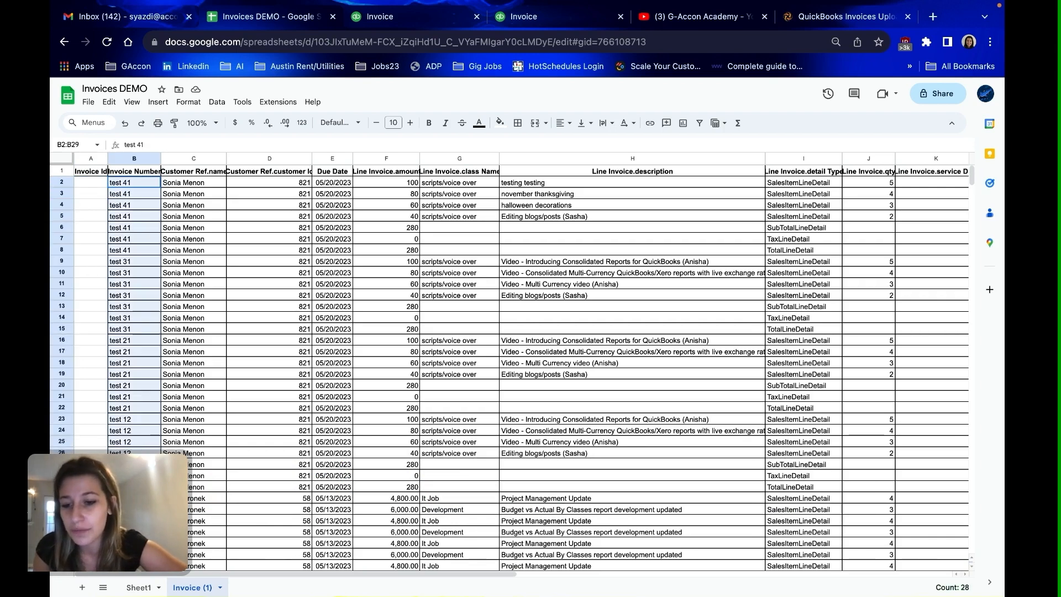
{"action": "left_click", "coordinate": [278, 102]}
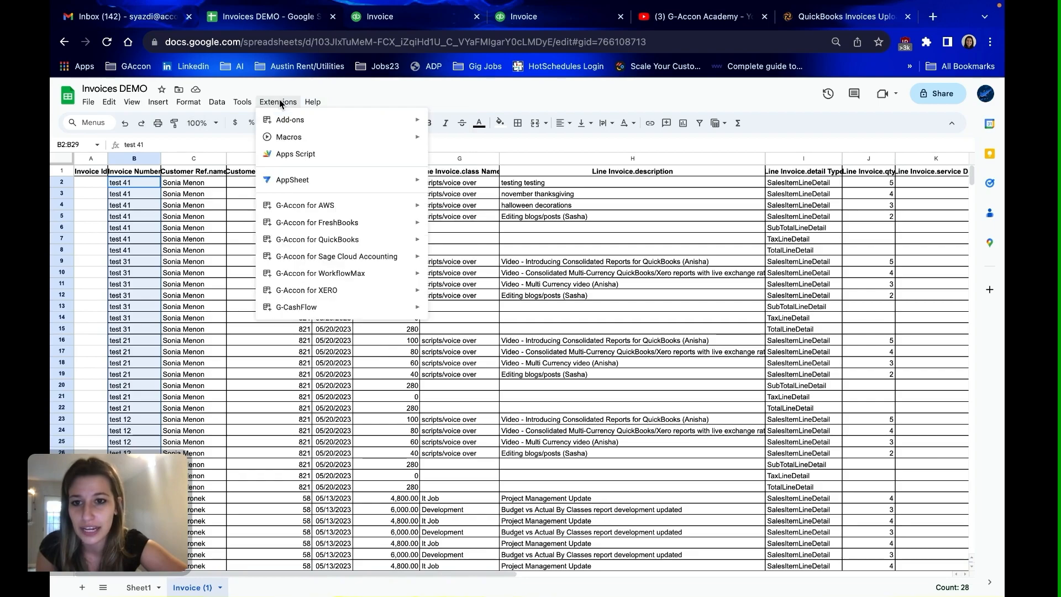
- Set G-Accon Upload to insert Invoices with header A1 and results in column R
{"action": "left_click", "coordinate": [317, 239]}
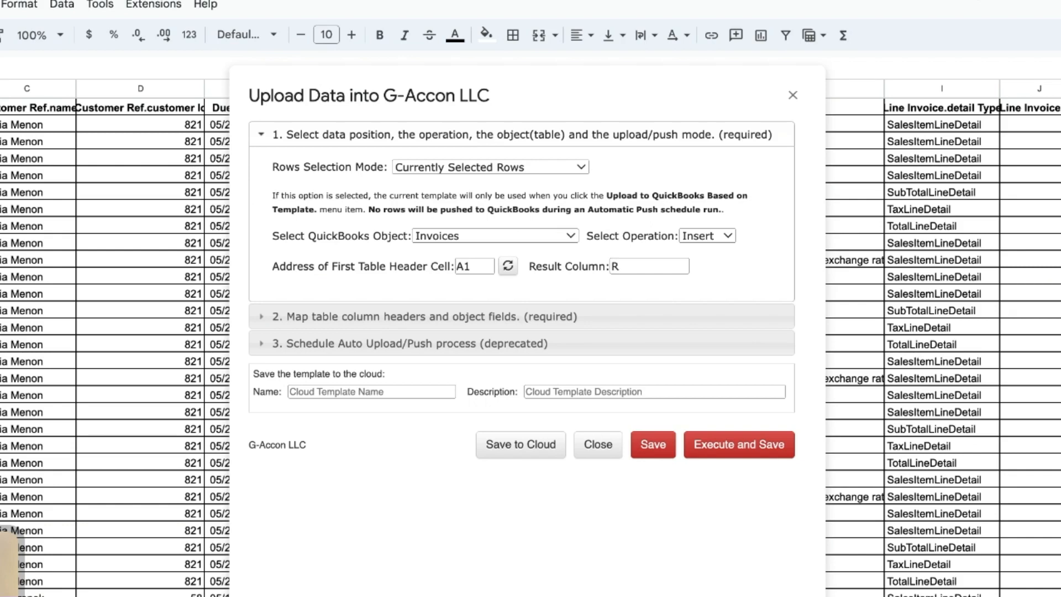
{"action": "mouse_move", "coordinate": [670, 294]}
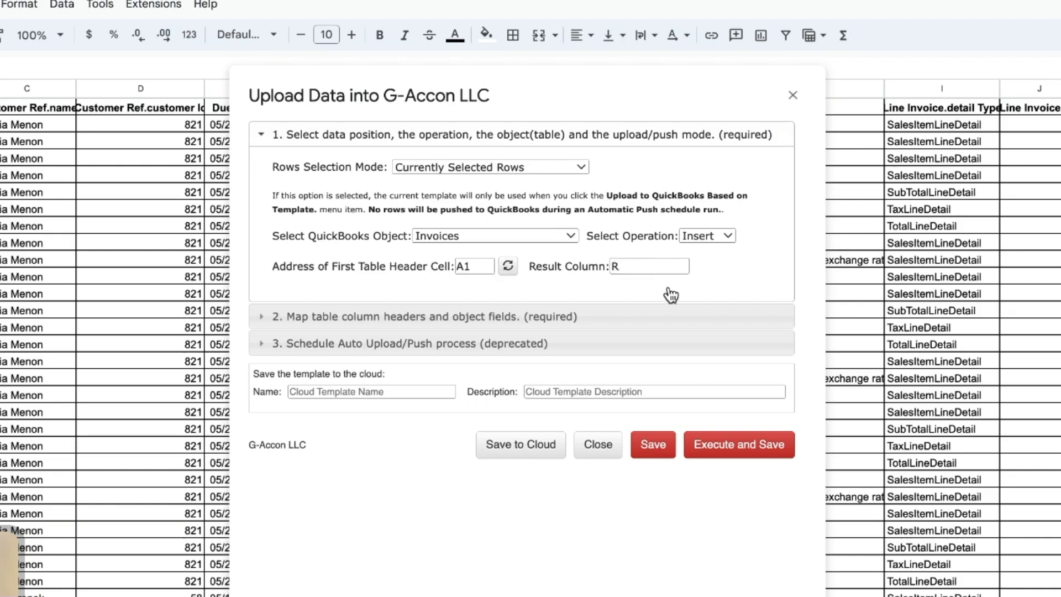
{"action": "mouse_move", "coordinate": [481, 244]}
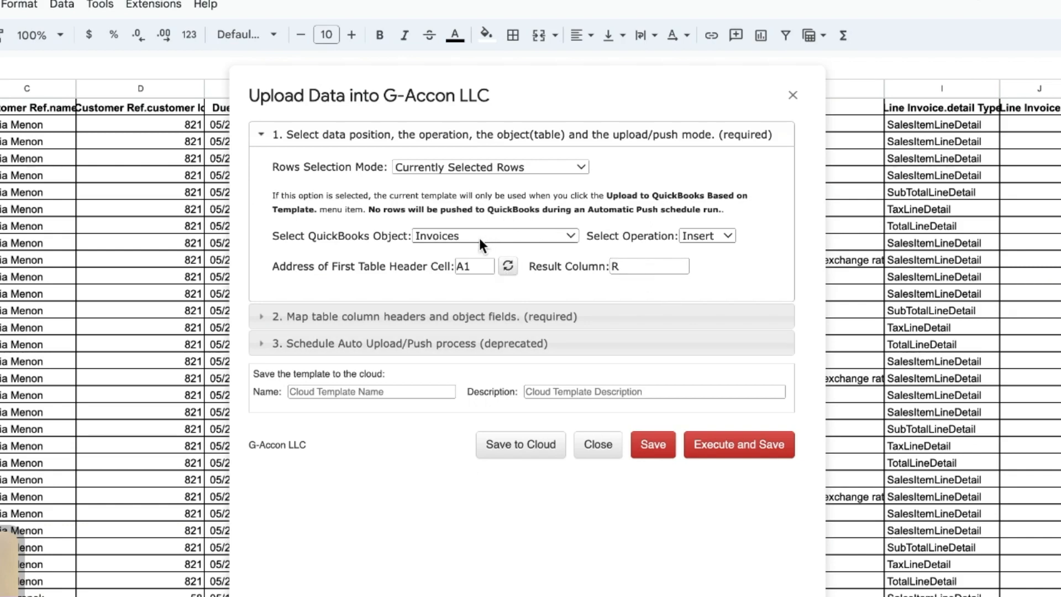
{"action": "mouse_move", "coordinate": [491, 239]}
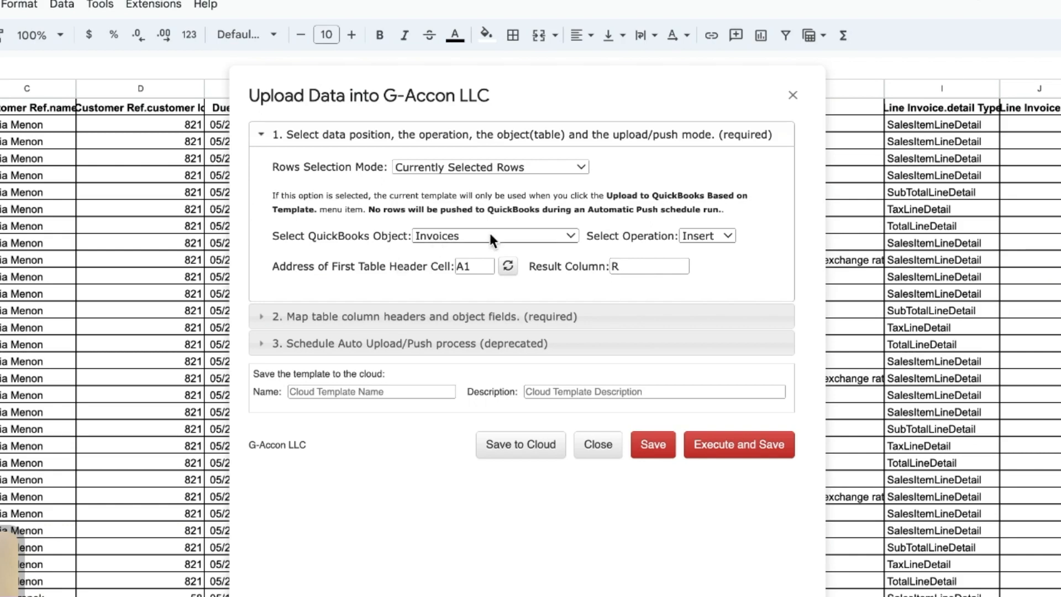
{"action": "left_click", "coordinate": [707, 235]}
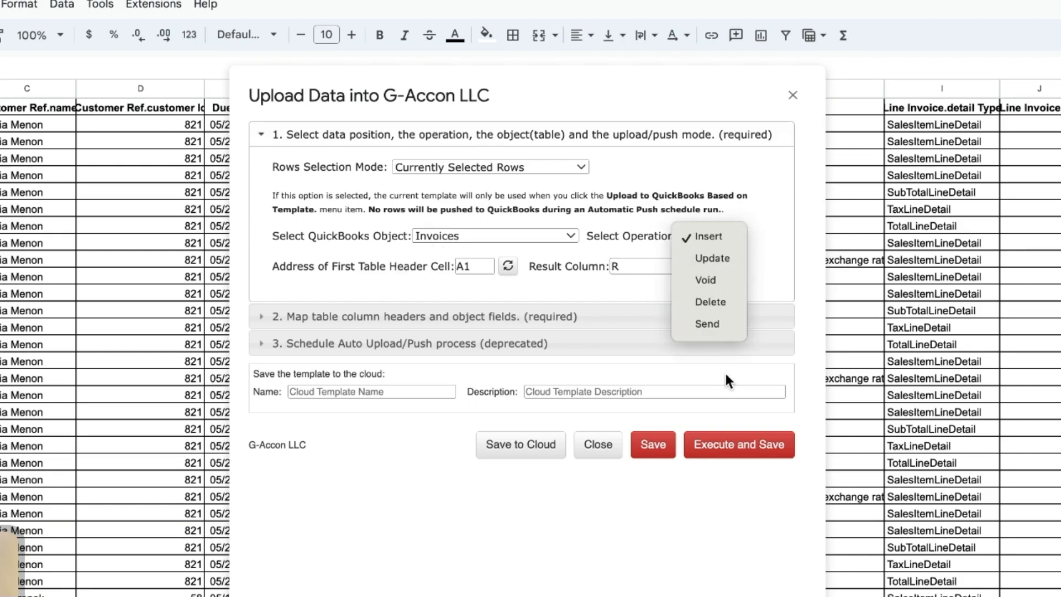
{"action": "left_click", "coordinate": [708, 236]}
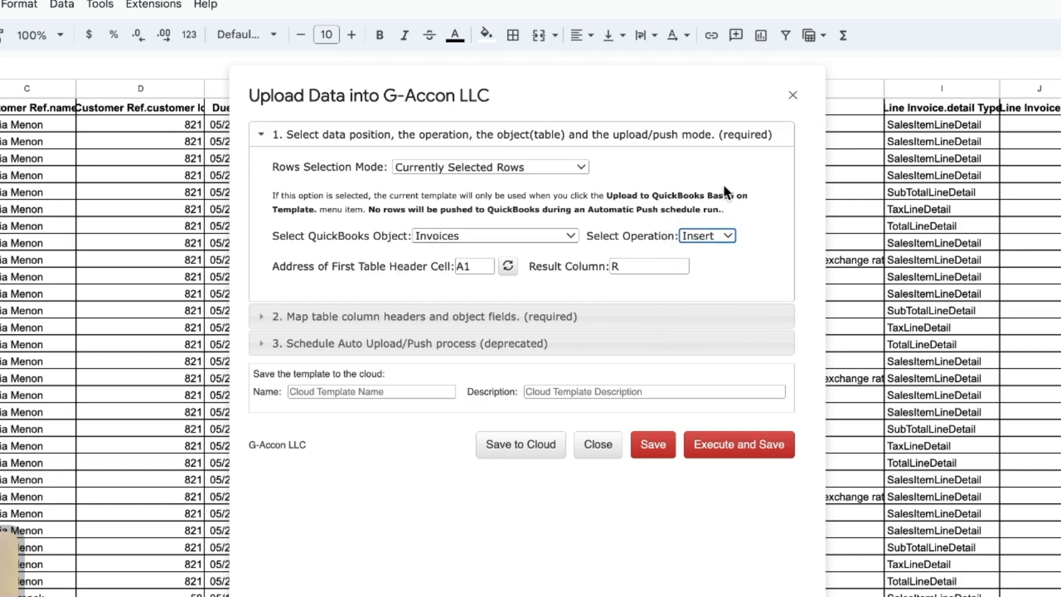
{"action": "mouse_move", "coordinate": [342, 297]}
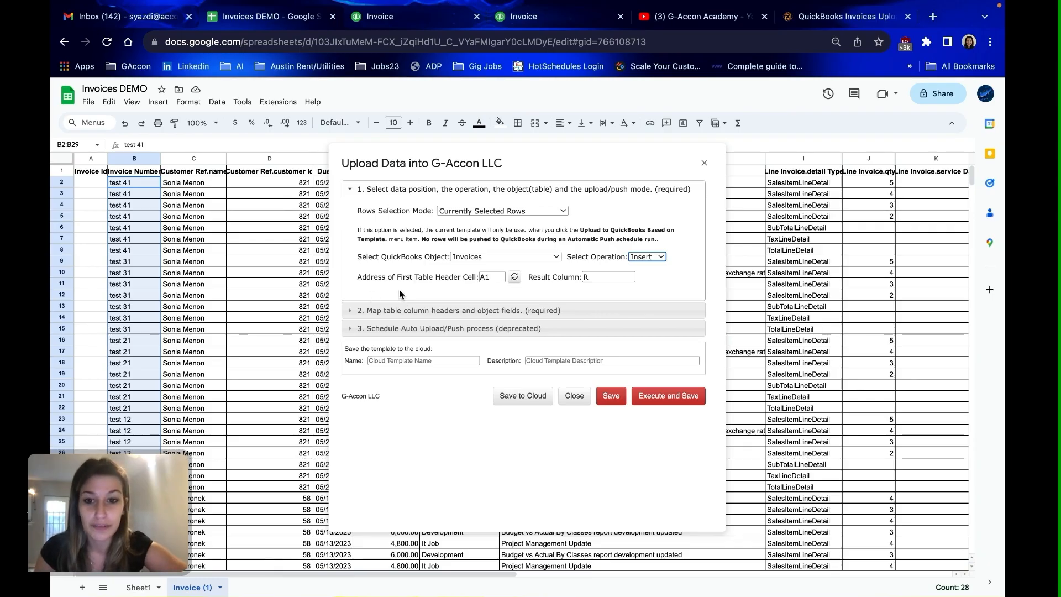
{"action": "mouse_move", "coordinate": [465, 279]}
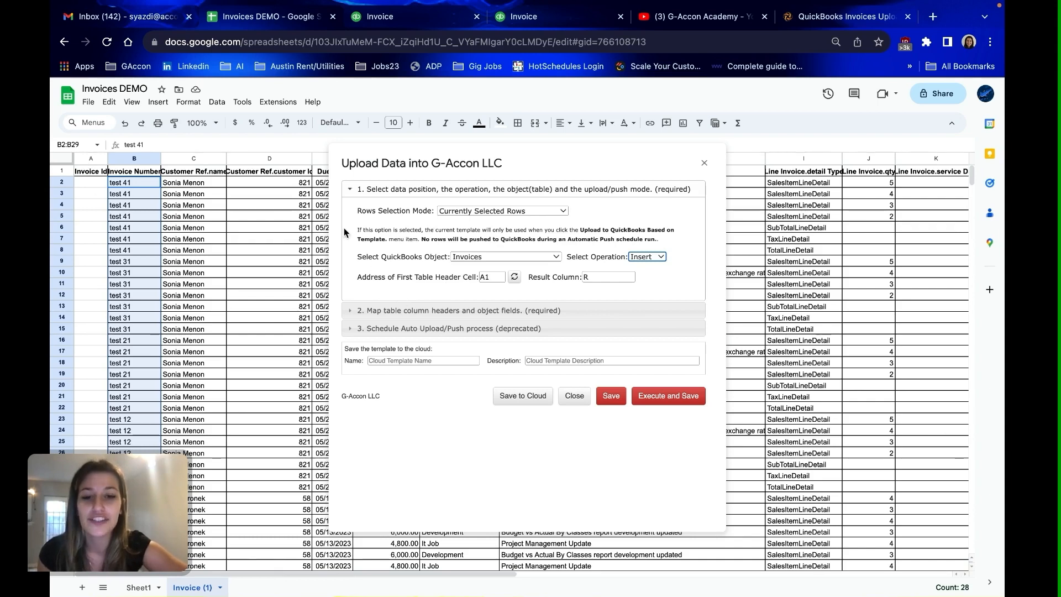
{"action": "left_click", "coordinate": [608, 277]}
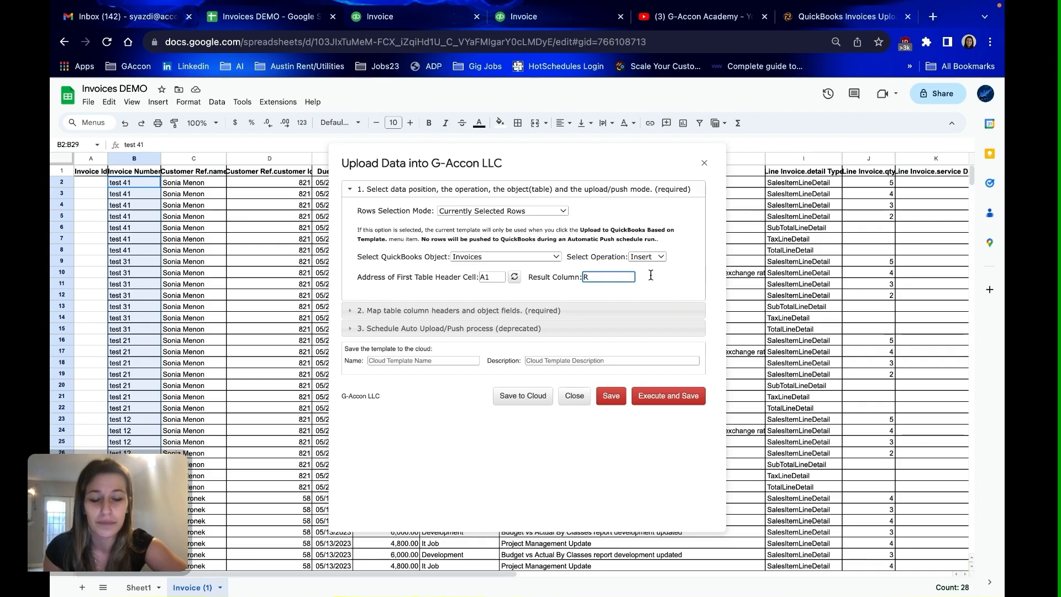
{"action": "mouse_move", "coordinate": [882, 95]}
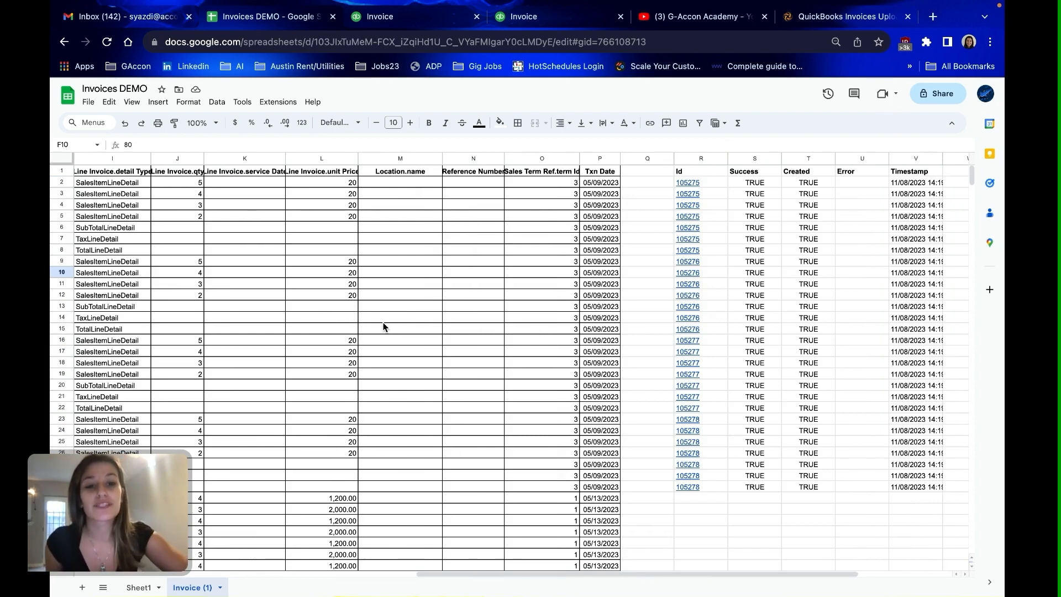
- Review the TRUE success results and open QuickBooks invoice Id 105275 from R2
{"action": "left_click", "coordinate": [754, 183]}
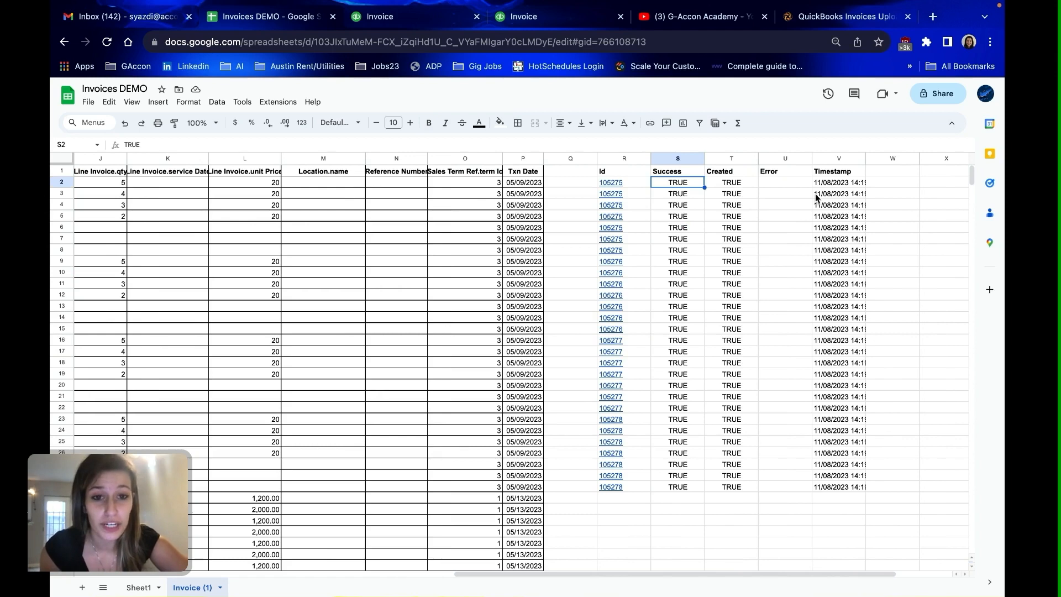
{"action": "left_click", "coordinate": [611, 183]}
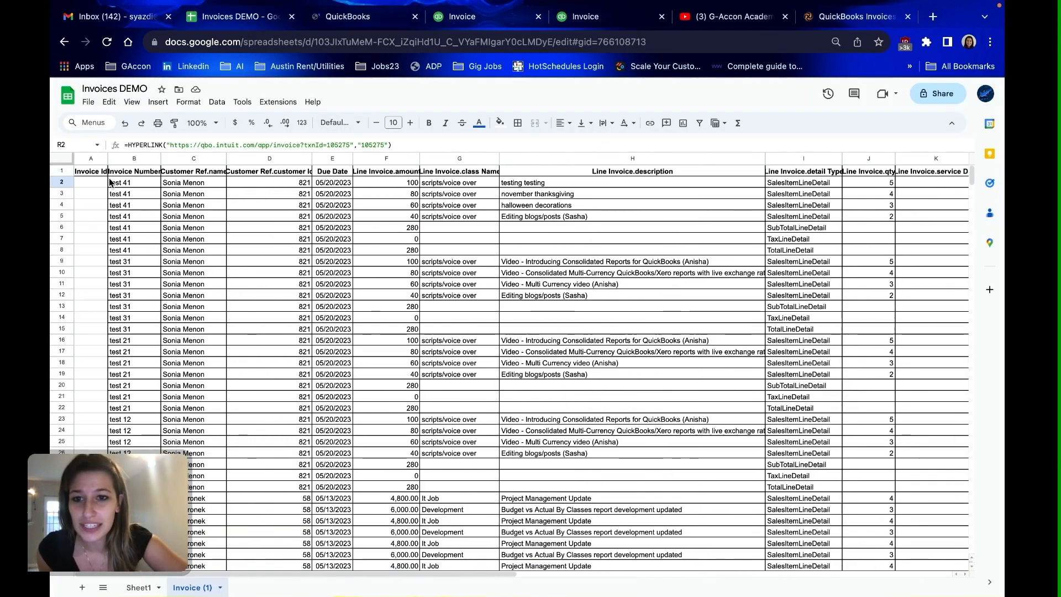
- Verify invoice #test 41's four lines and $280.00 total, then return to Invoices DEMO
{"action": "left_click", "coordinate": [133, 182]}
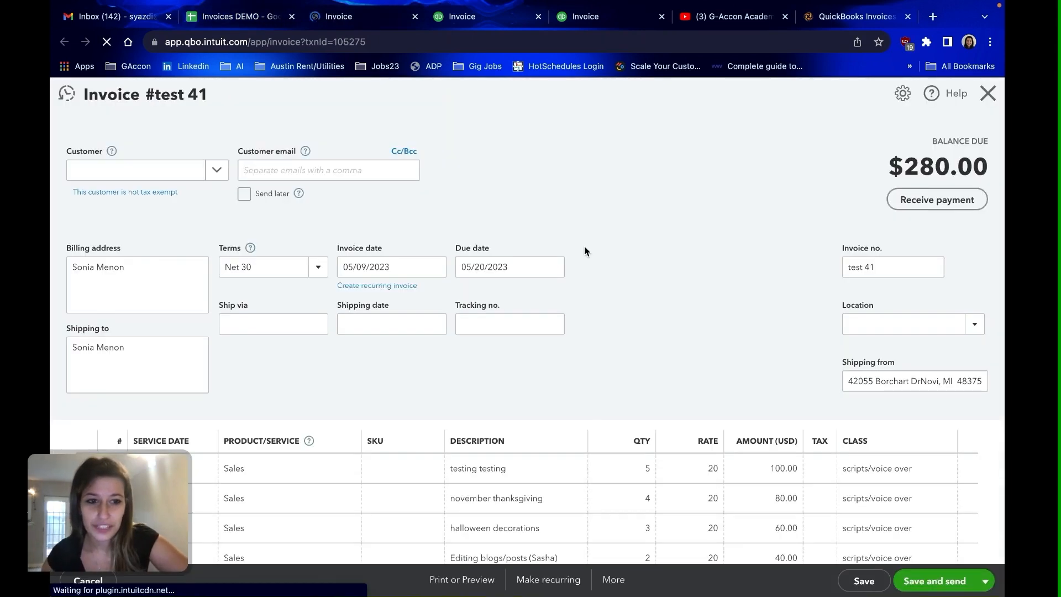
{"action": "scroll", "scroll_direction": "down", "scroll_amount": 3}
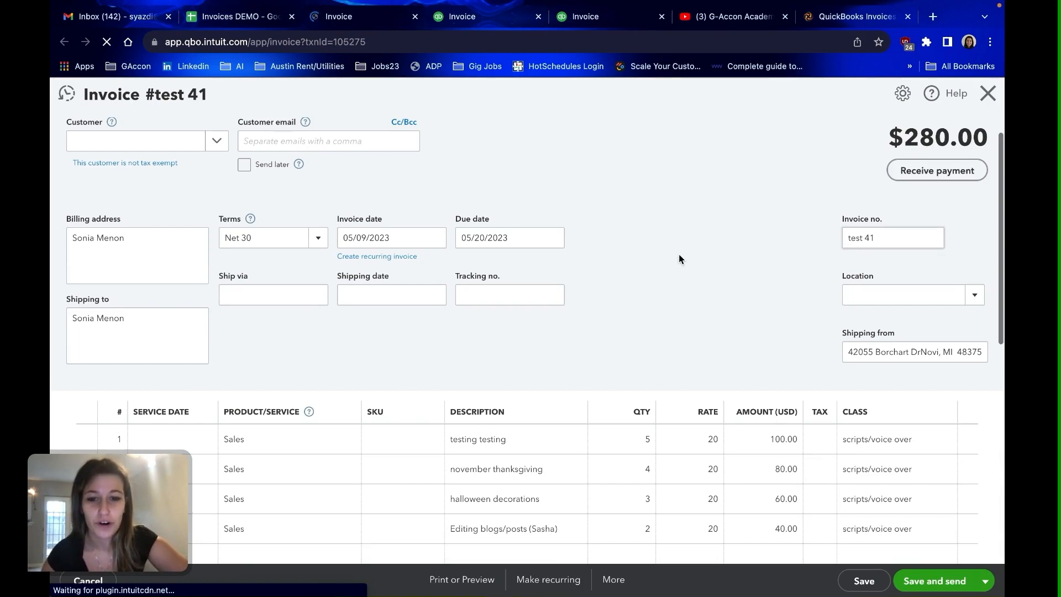
{"action": "scroll", "scroll_direction": "down", "scroll_amount": 3}
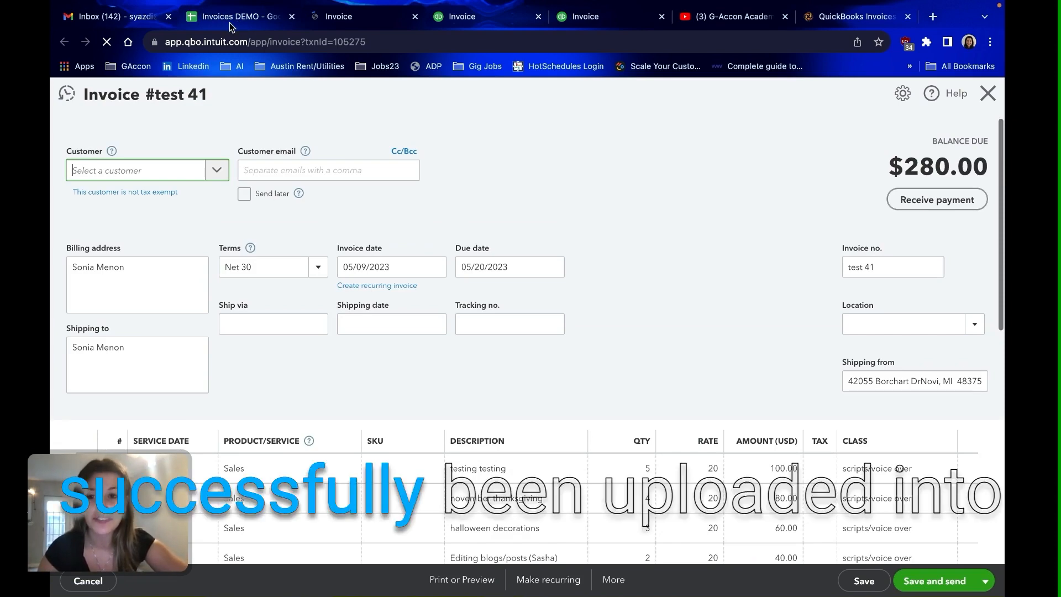
{"action": "left_click", "coordinate": [234, 17]}
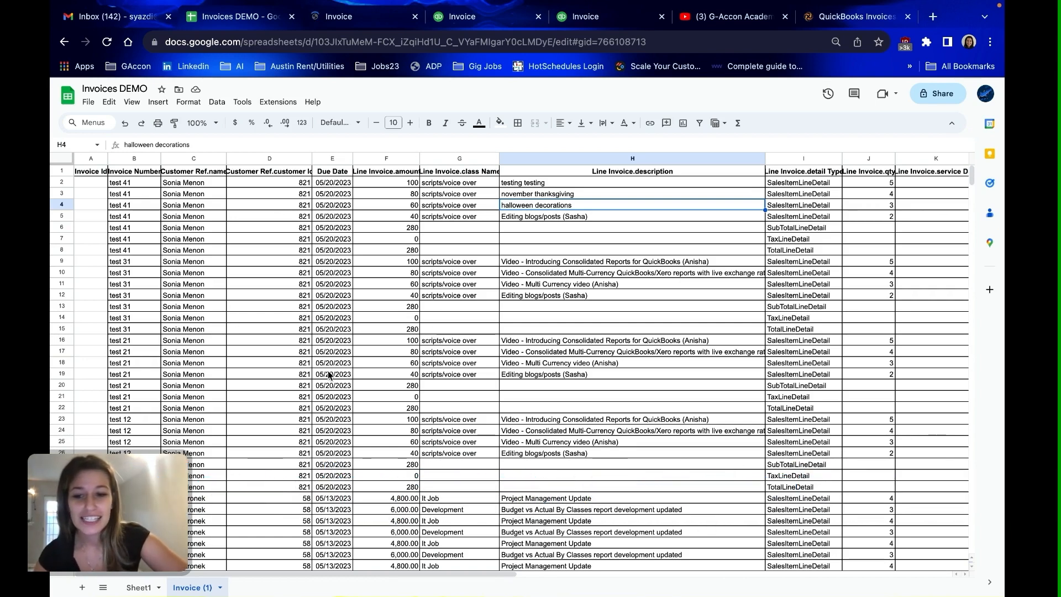
{"action": "mouse_move", "coordinate": [180, 318]}
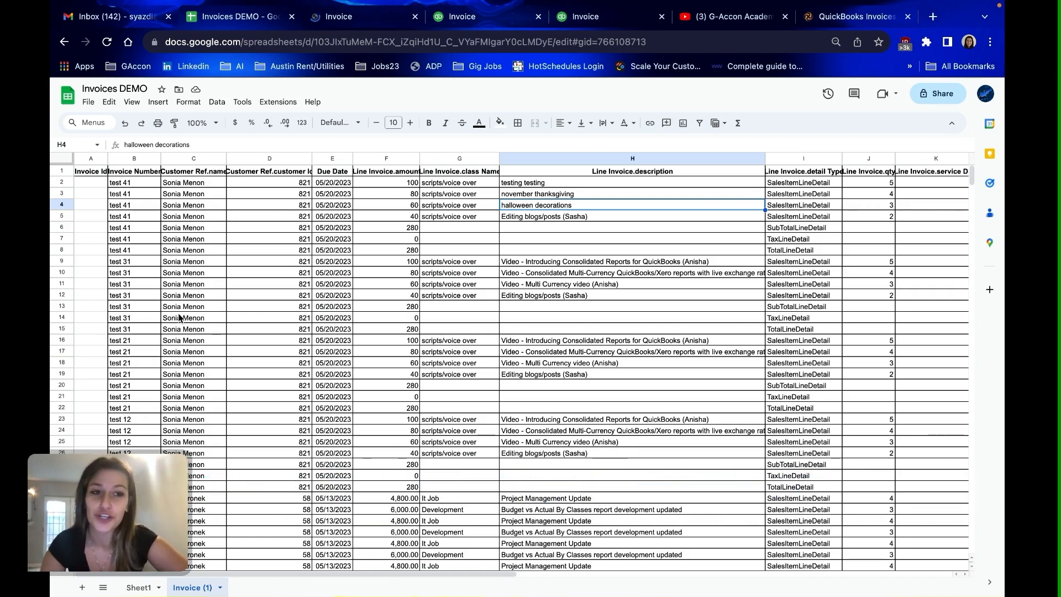